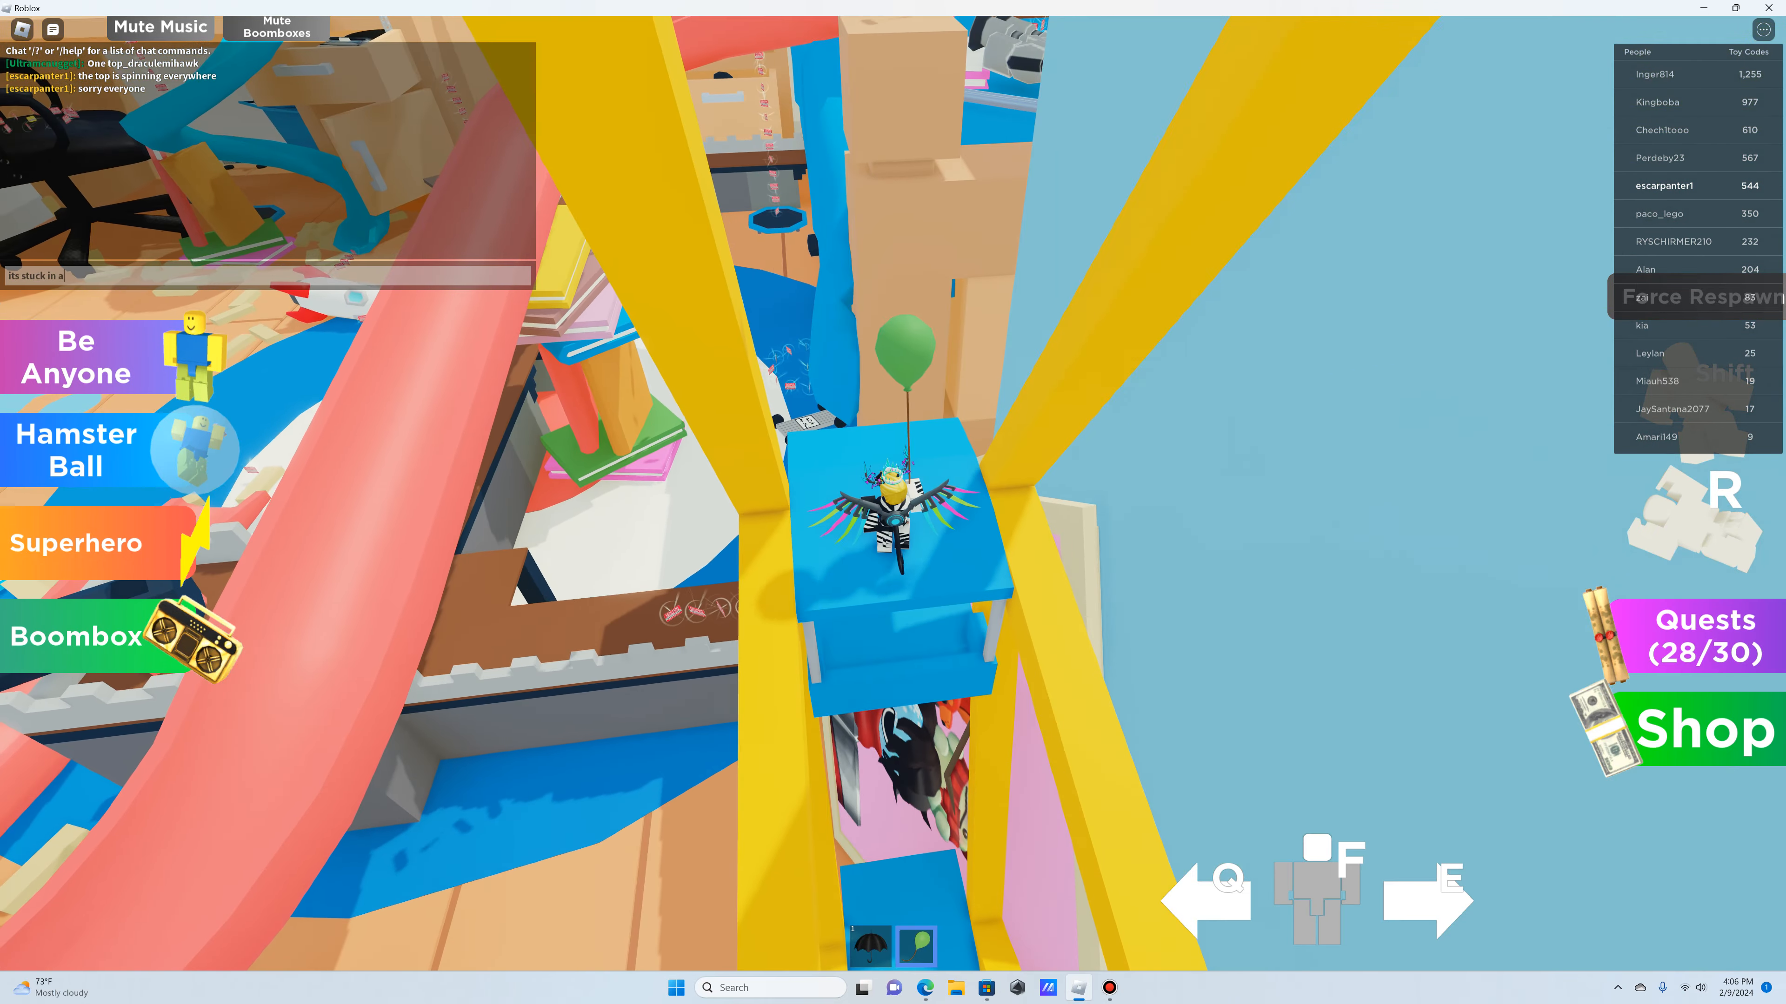
# - Send the chat message 'its stuck in a corner' about the top
pyautogui.press('Return')
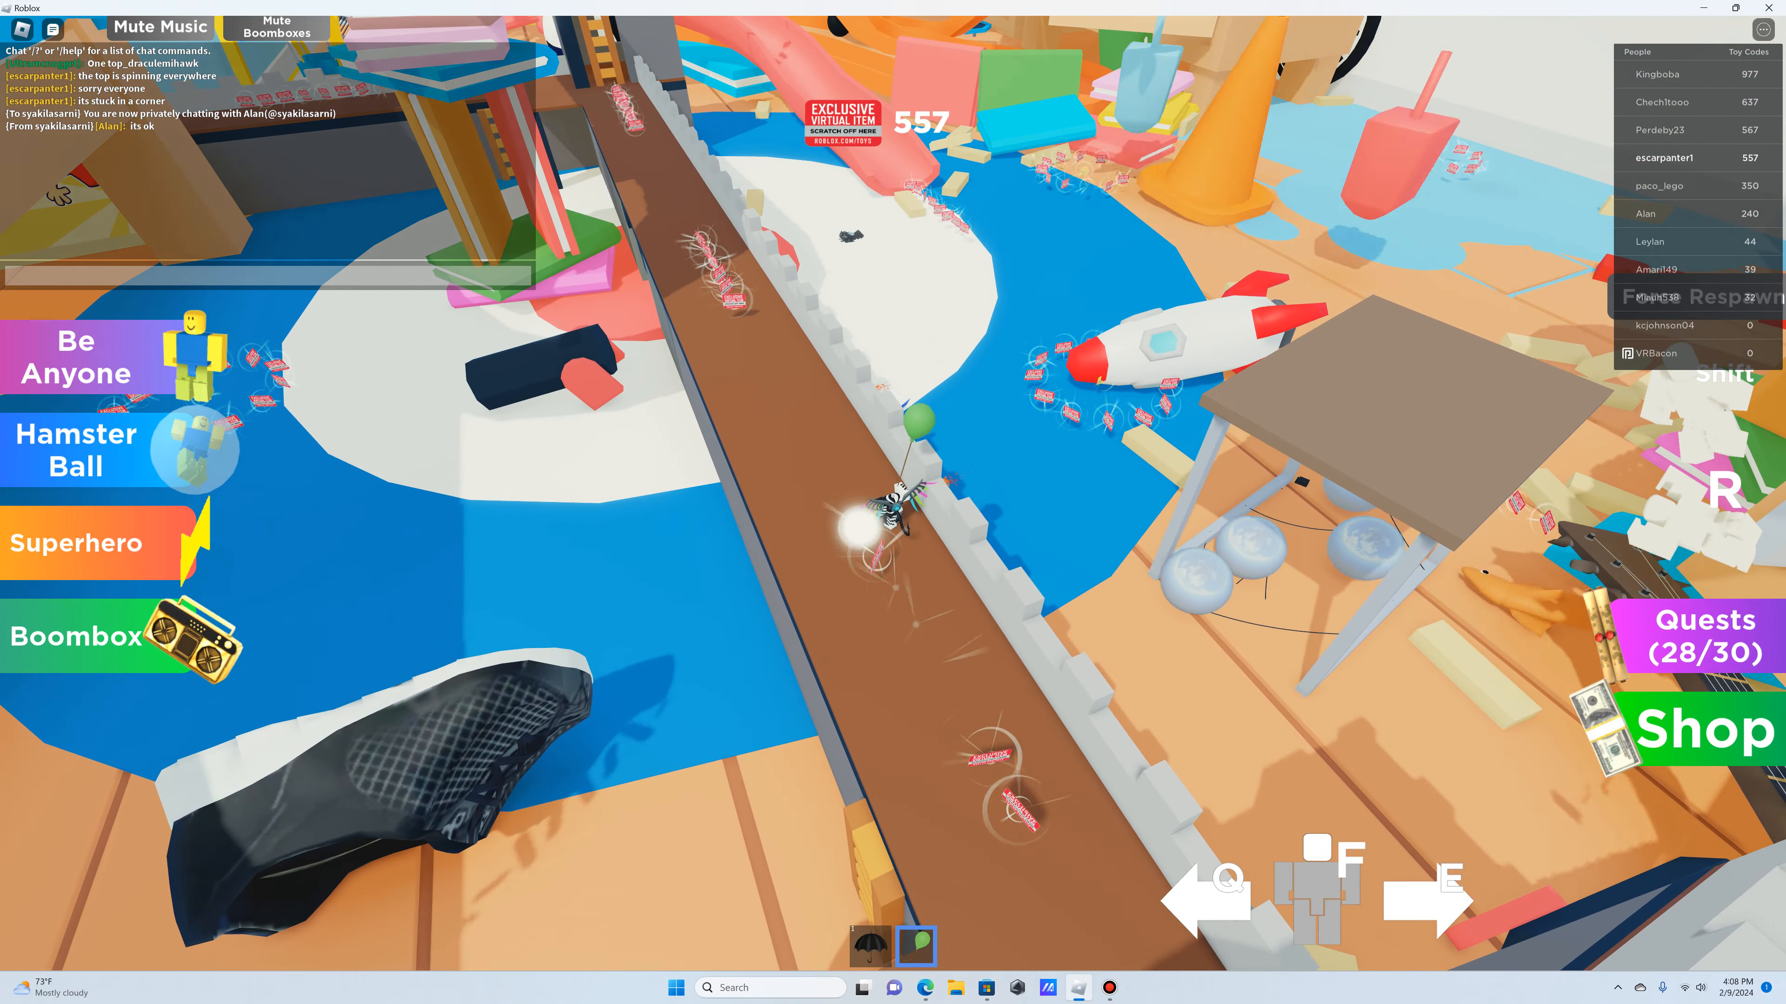
# - Write the chat message 'teh top escaped' for the other players
pyautogui.write('teh top')
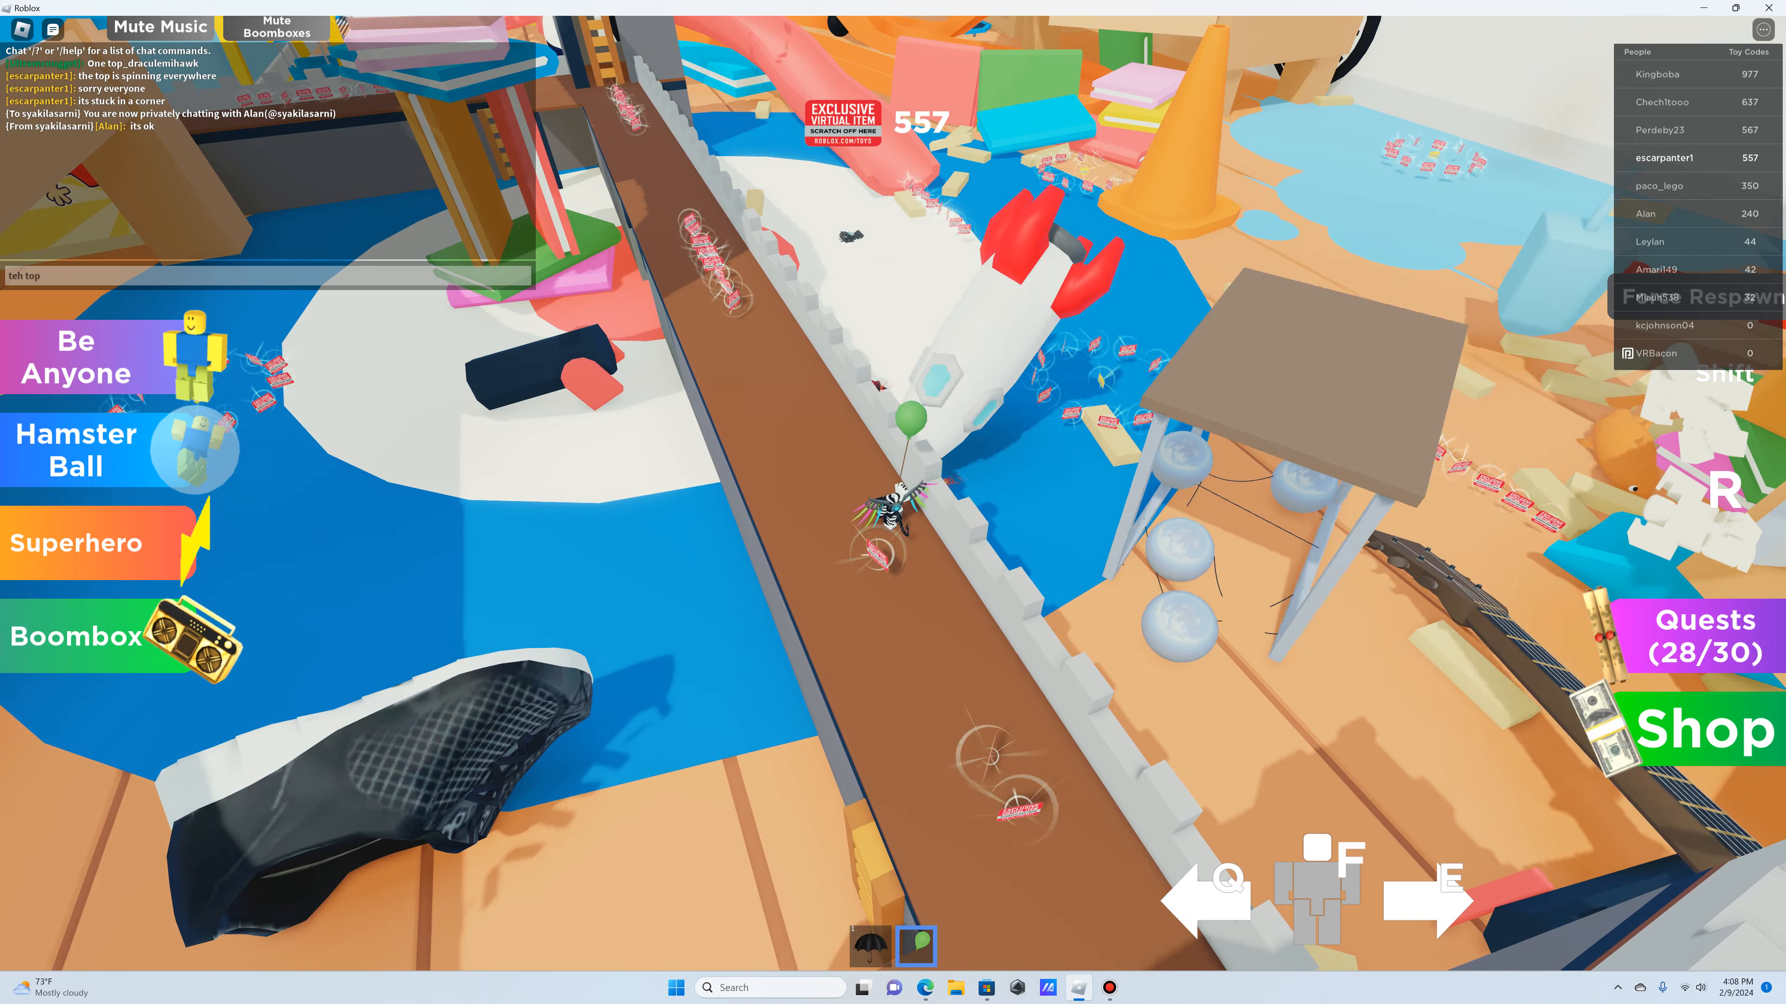
pyautogui.write('es')
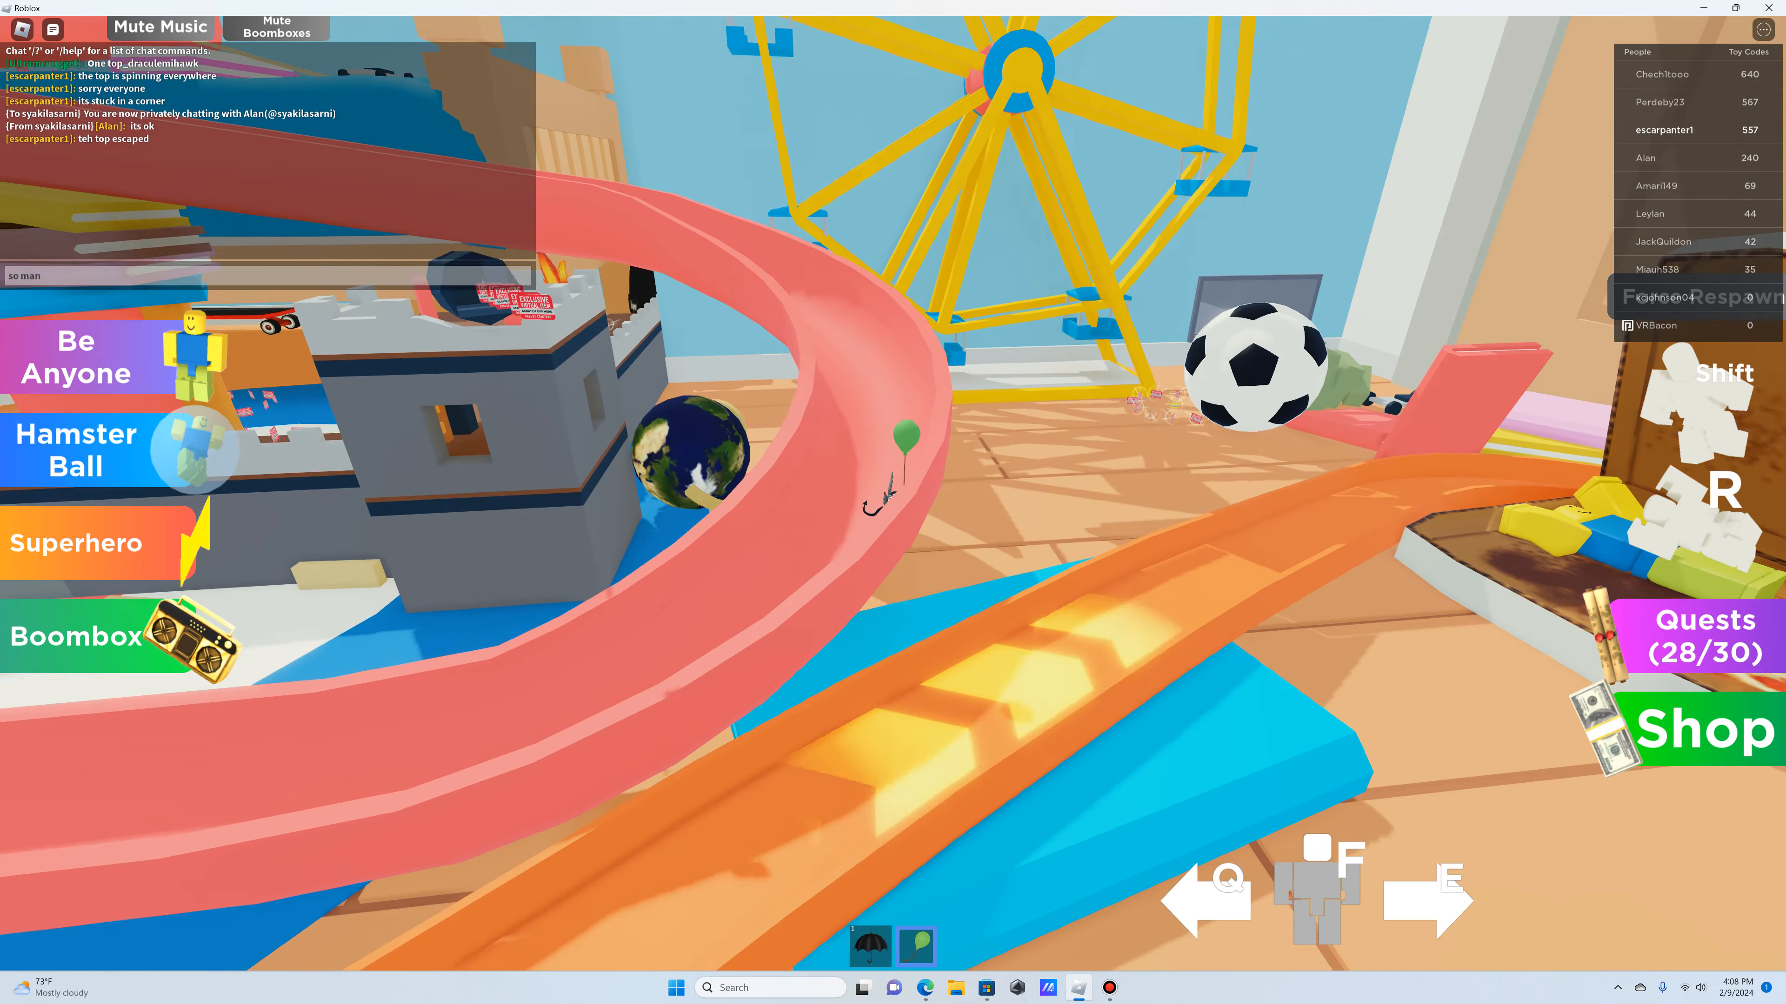
# - Write the chat message 'so many things are...' about everything being out
pyautogui.write('y')
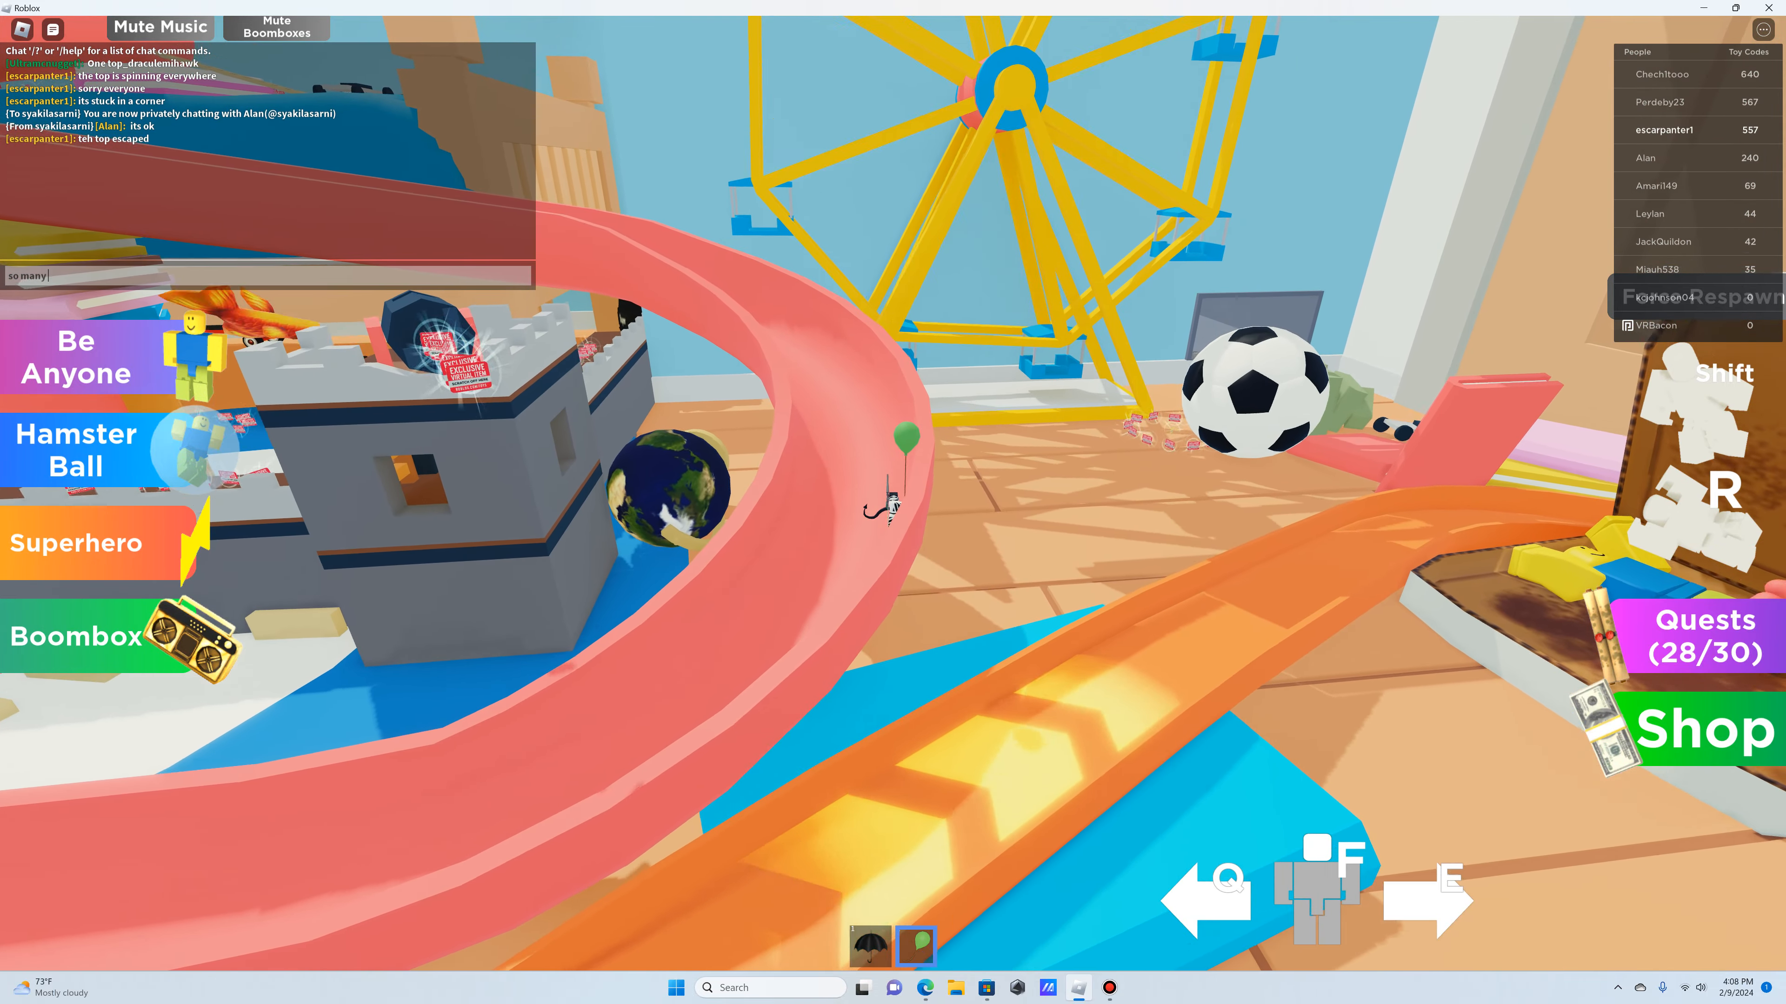
pyautogui.write('things are')
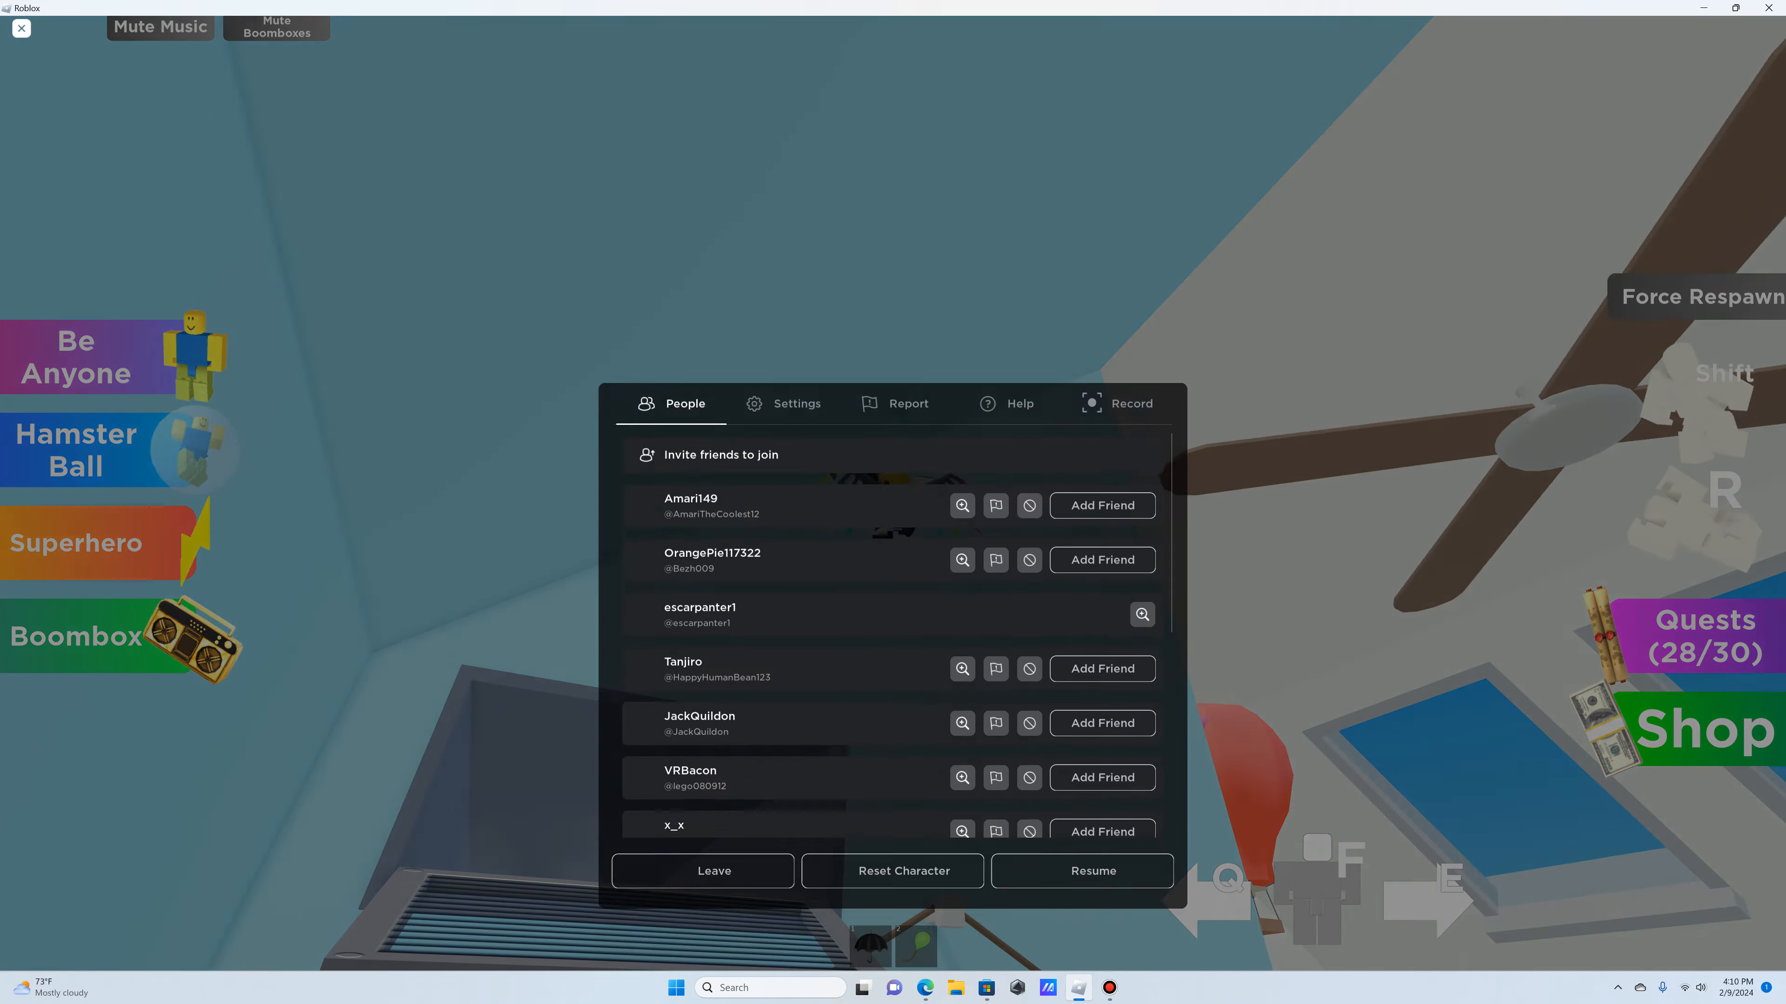
# - Reset the character so it respawns in the toy world
pyautogui.click(1080, 872)
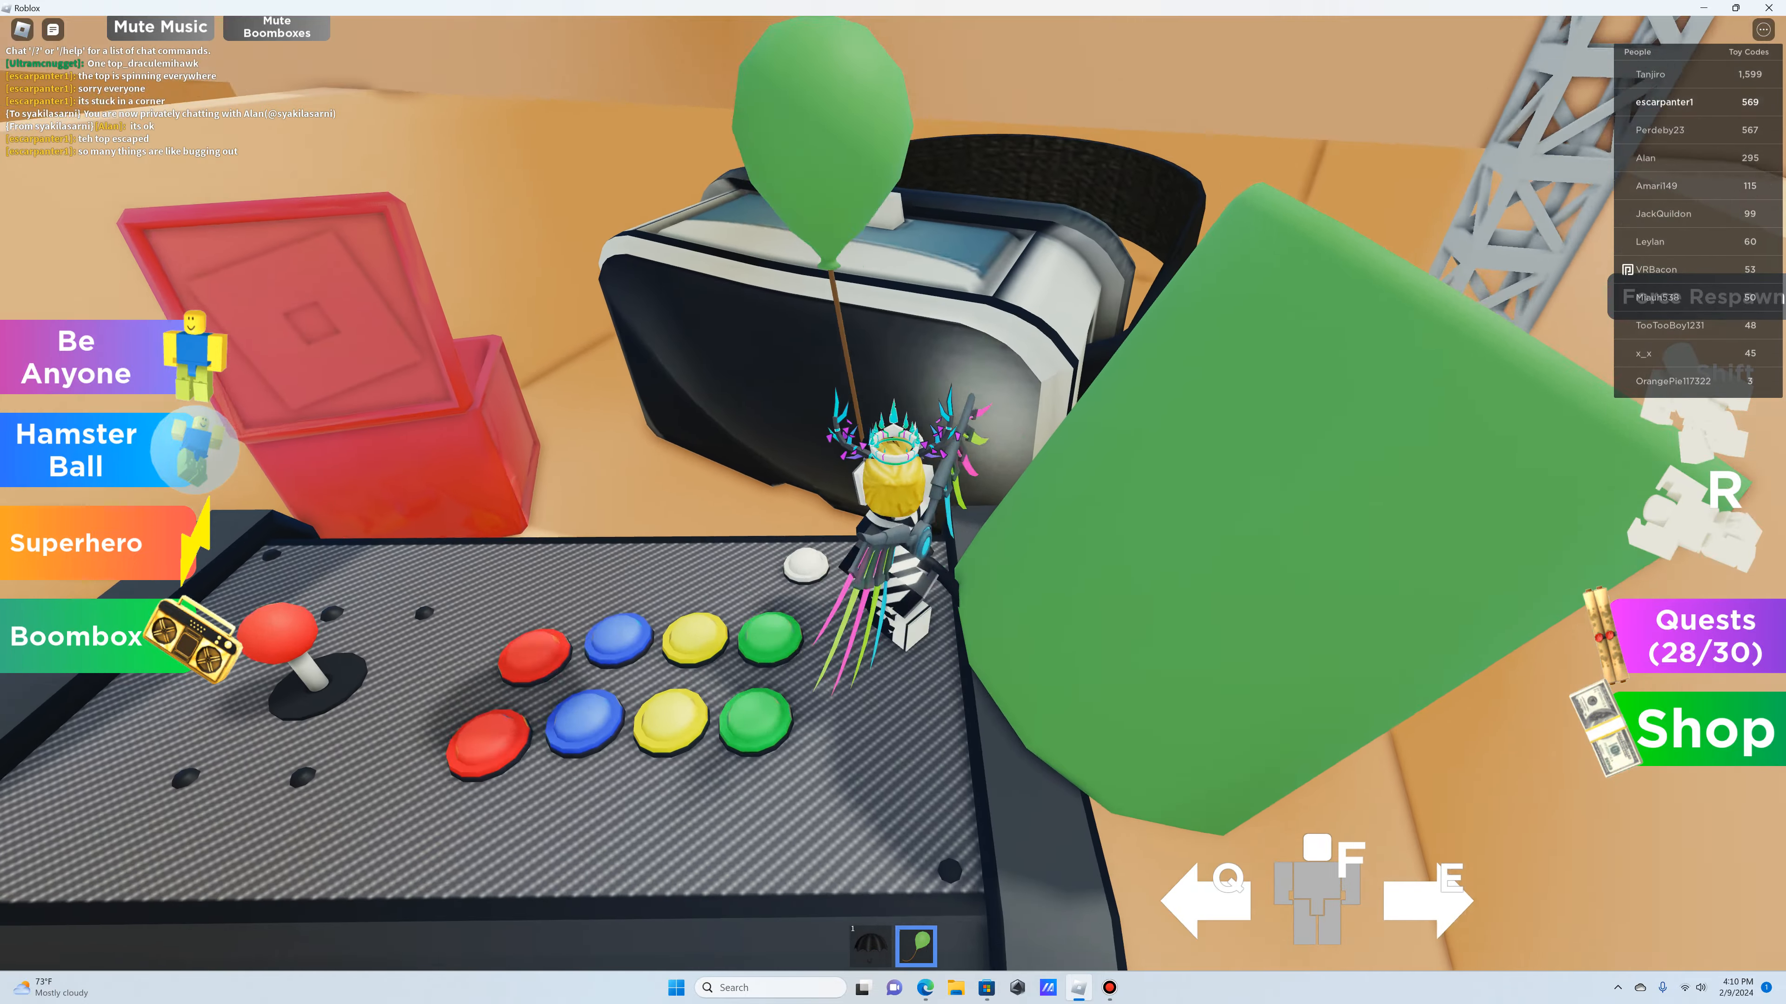
# - Cannon the avatar toward the giant arcade controller beside the red box
pyautogui.click(1074, 988)
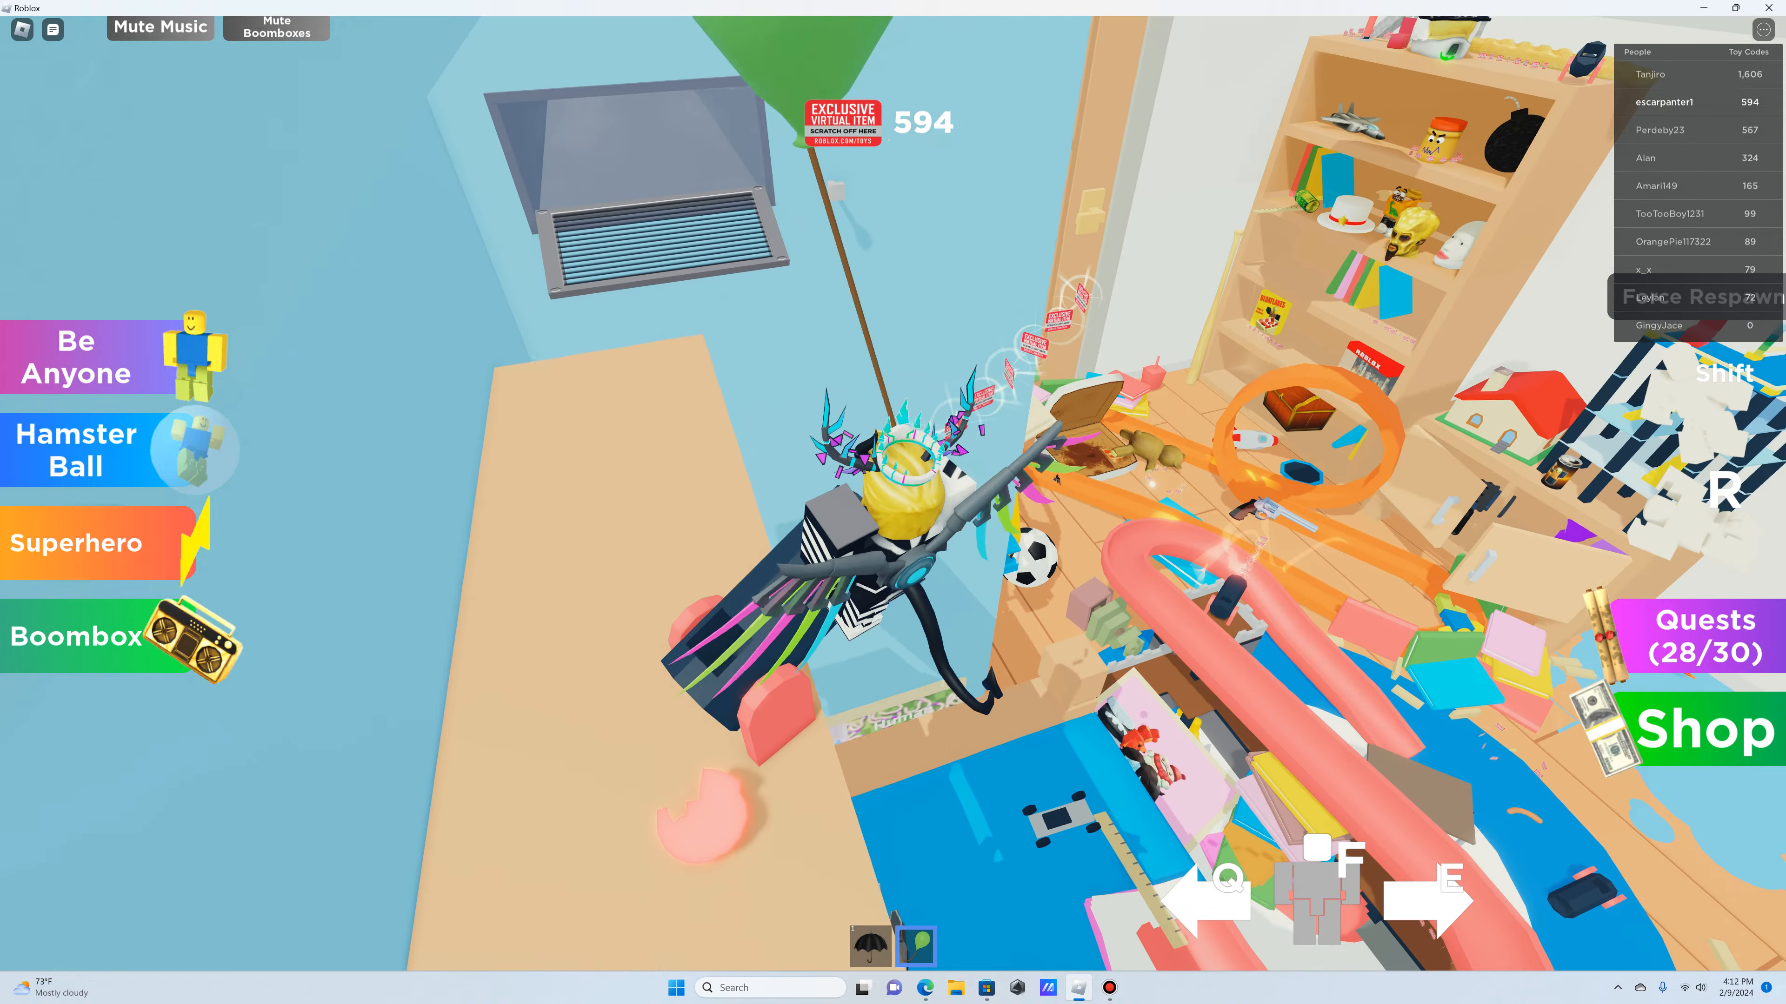
pyautogui.moveTo(893, 503)
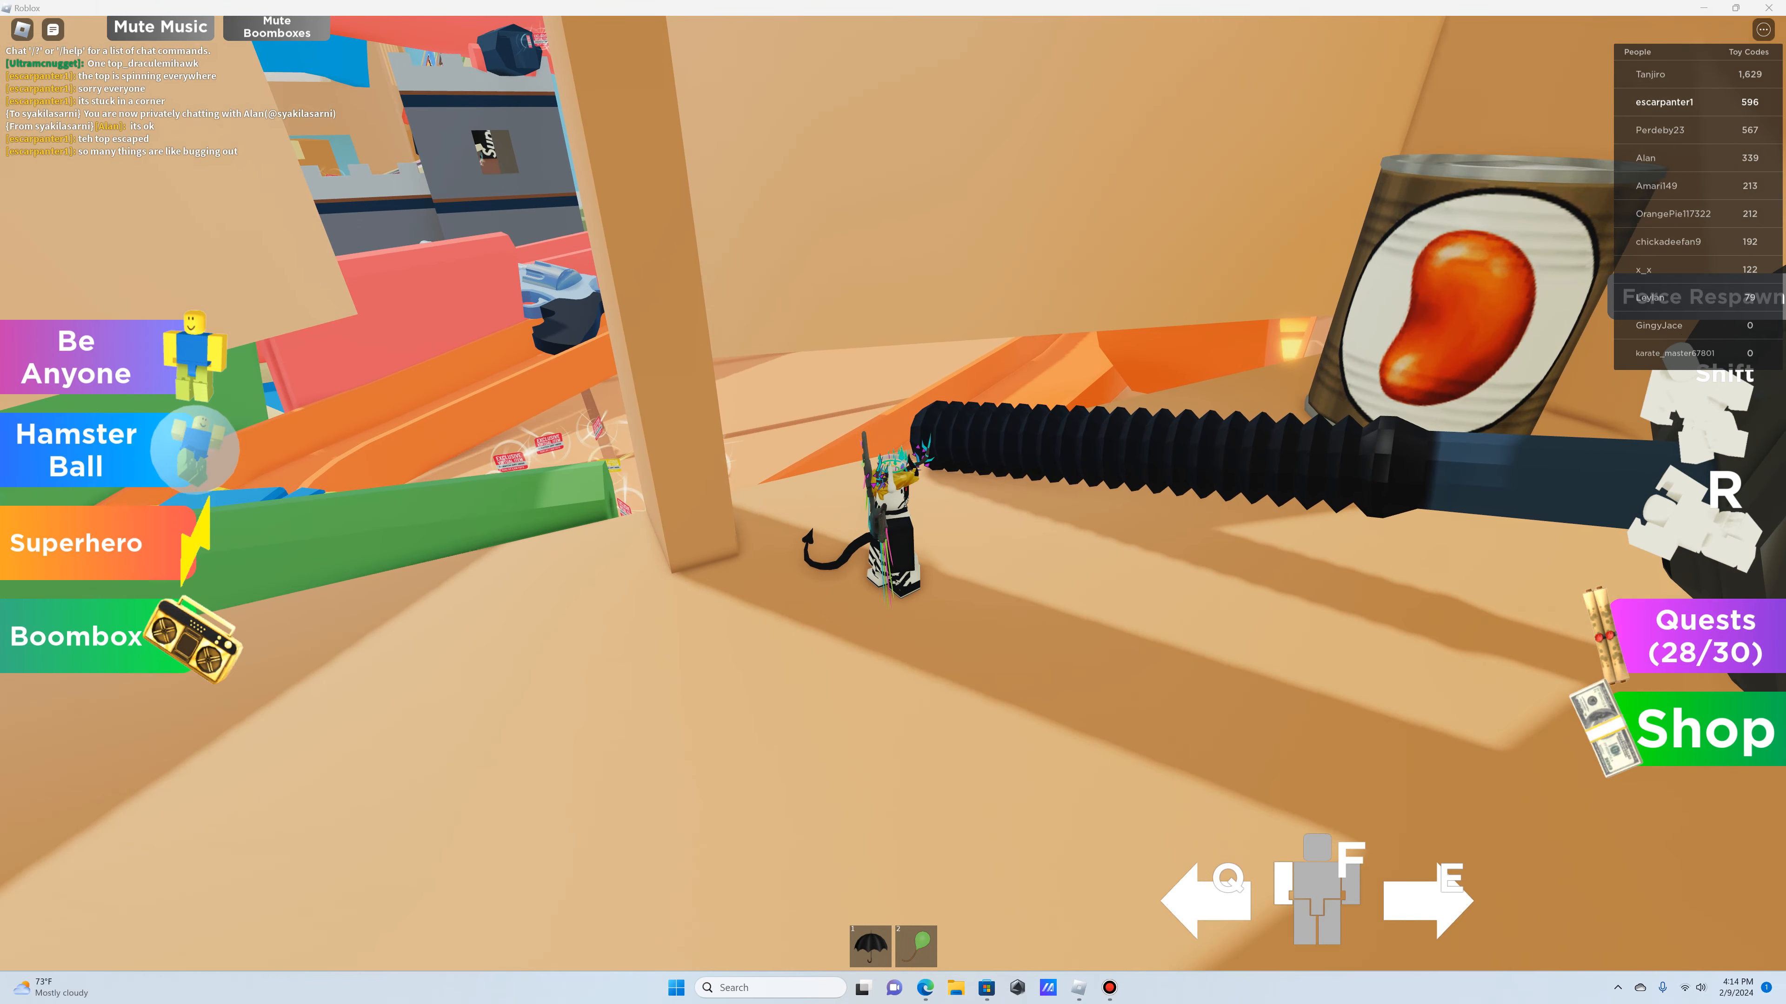
# - Bring up the Bandicam recorder from the taskbar to stop recording
pyautogui.click(1075, 987)
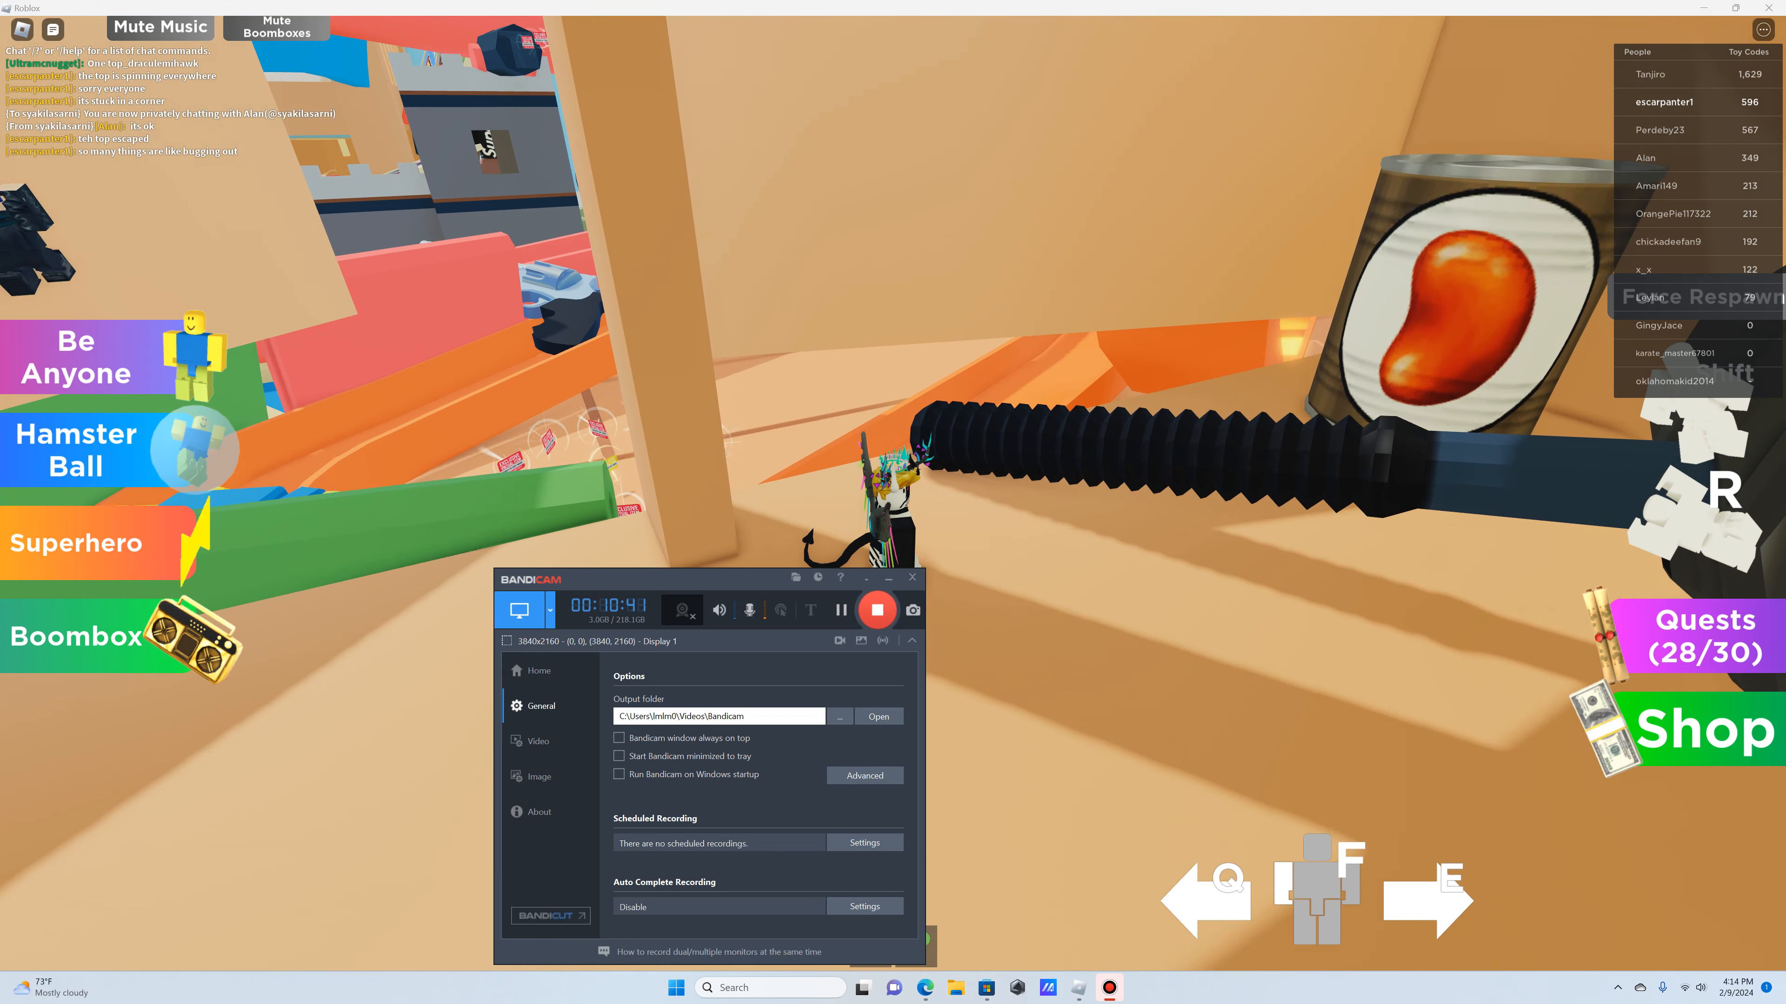